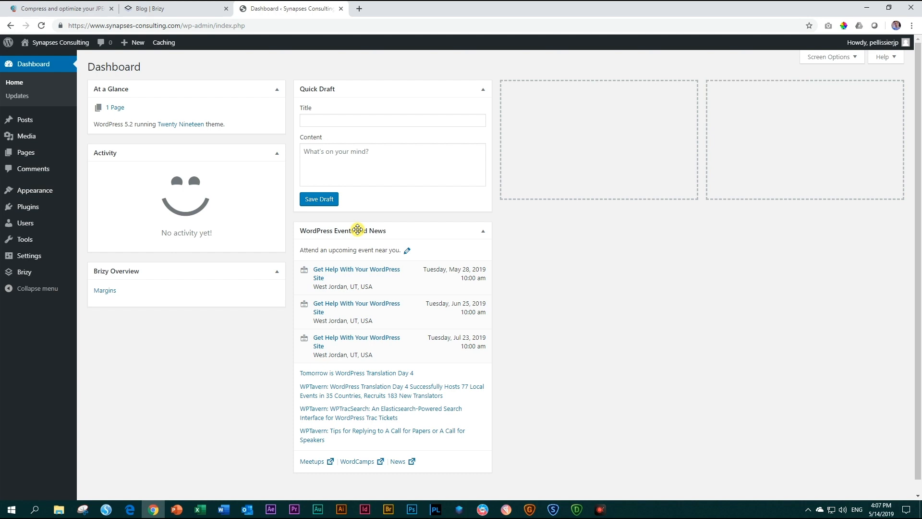
mouse_move(217, 438)
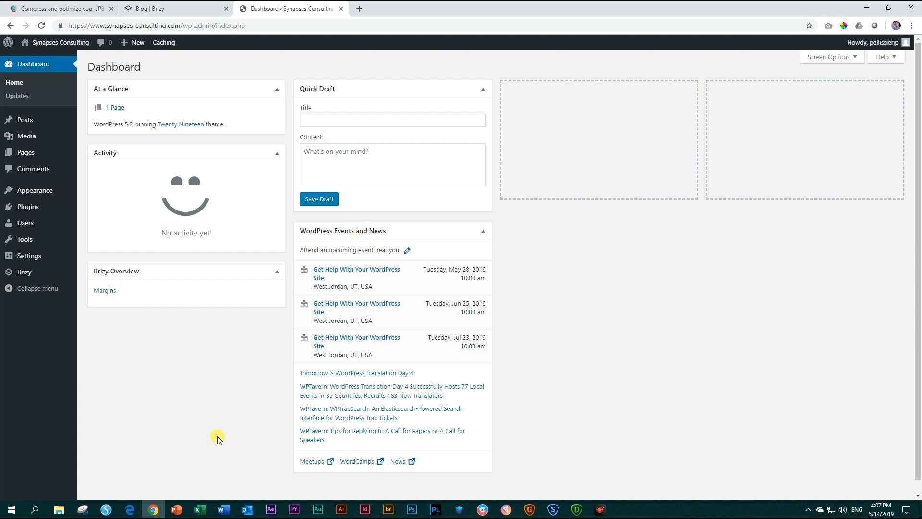
mouse_move(27, 136)
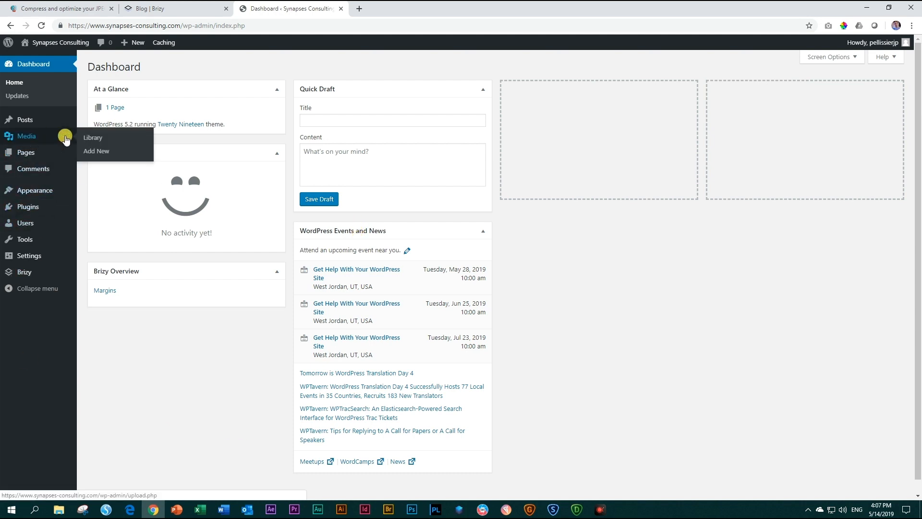
- Show the Media Library listing the site's uploaded image files
click(92, 138)
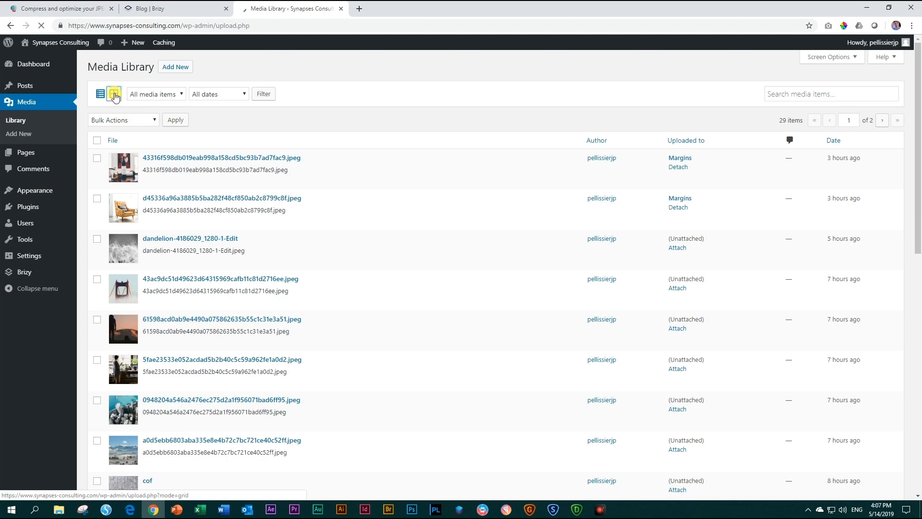
- Switch the Media Library to the thumbnail grid view
click(113, 94)
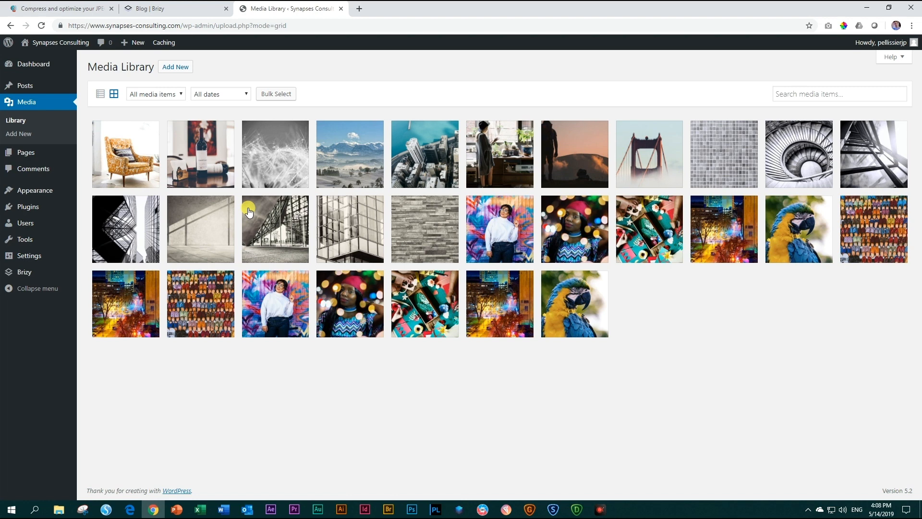
mouse_move(438, 221)
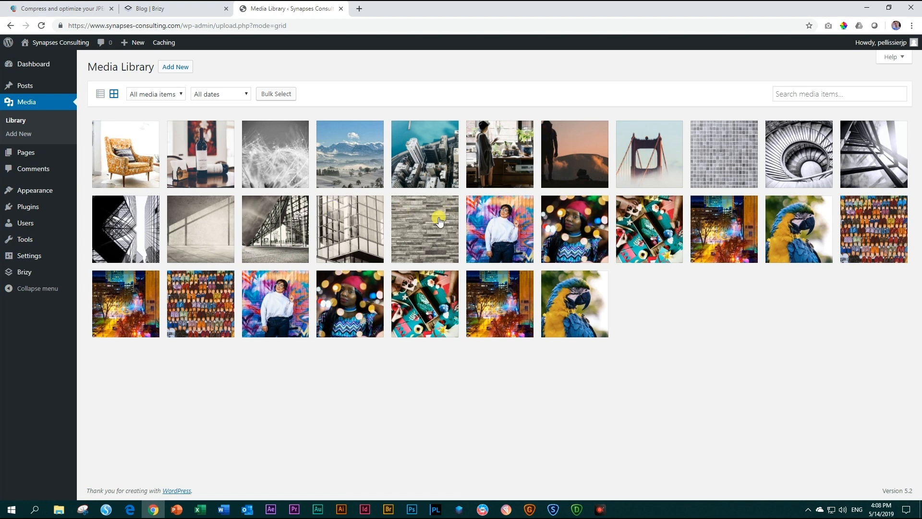
mouse_move(332, 265)
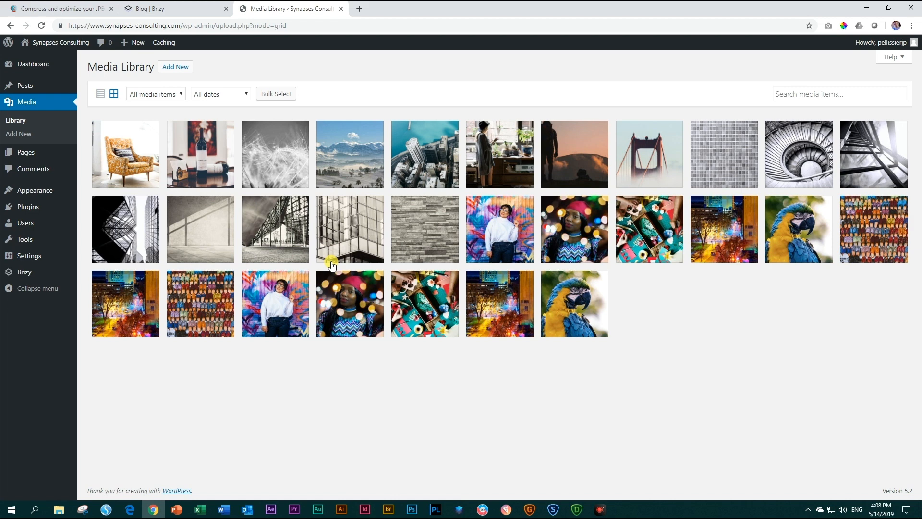
mouse_move(301, 256)
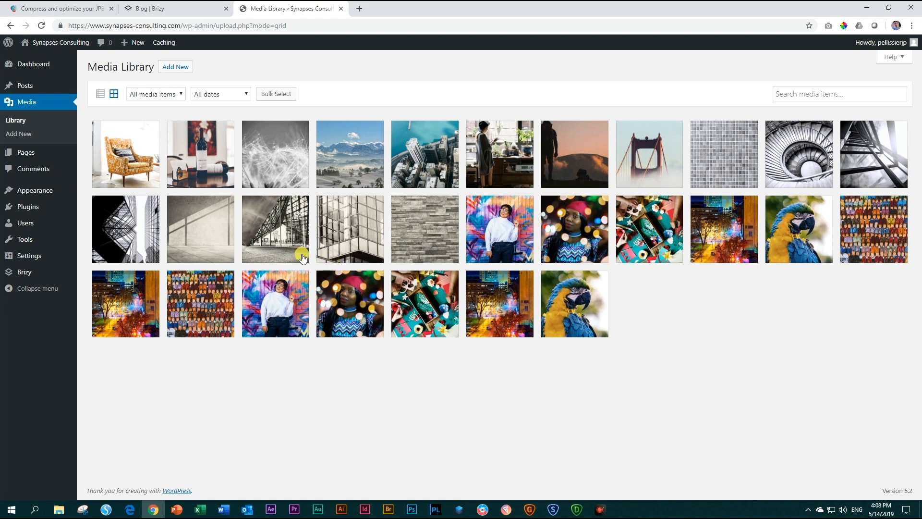
mouse_move(296, 259)
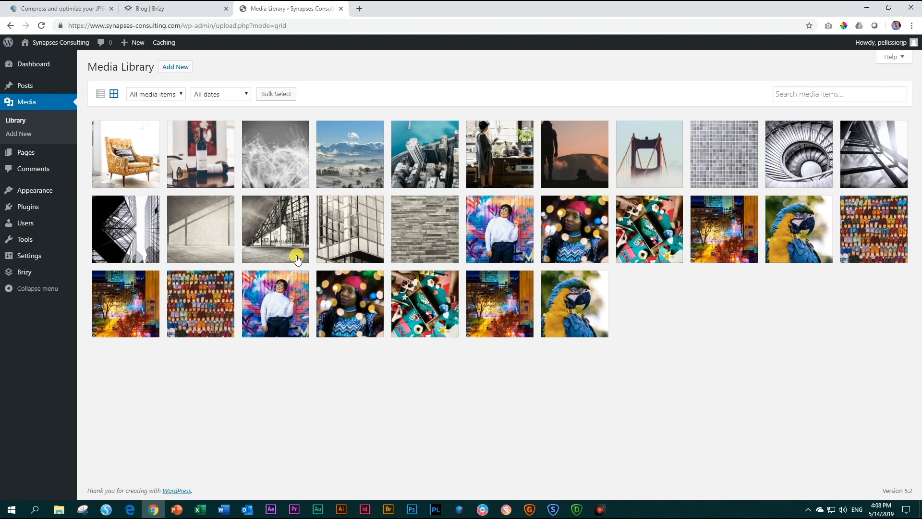
mouse_move(81, 217)
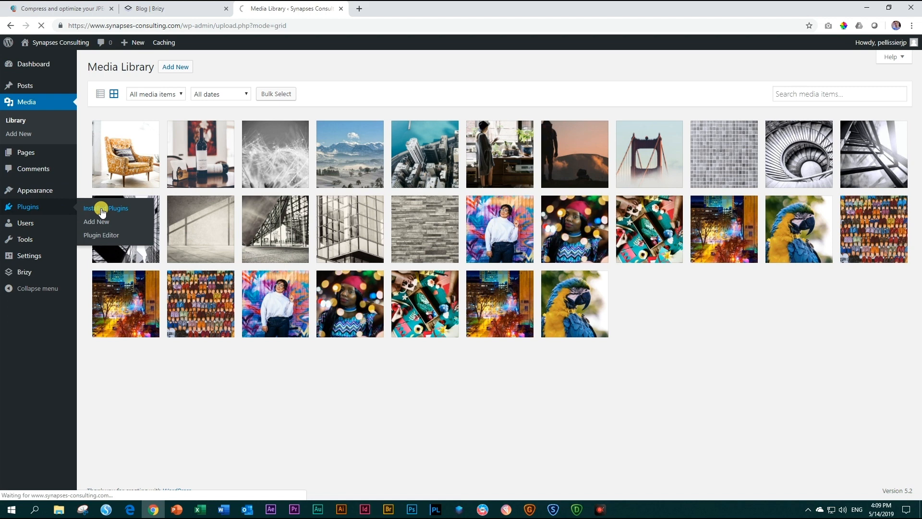
- Reach Brizy's Optimize Images page via Installed Plugins, showing 14 optimizable images
click(106, 208)
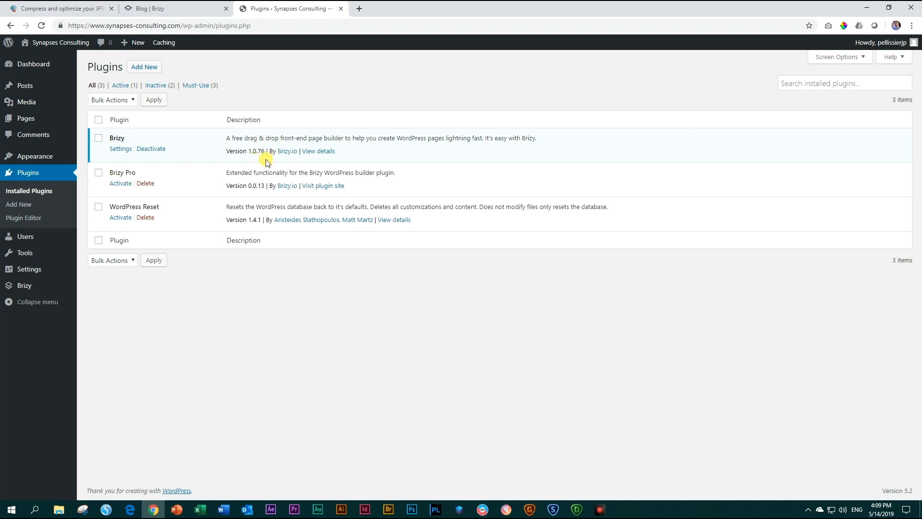
mouse_move(263, 161)
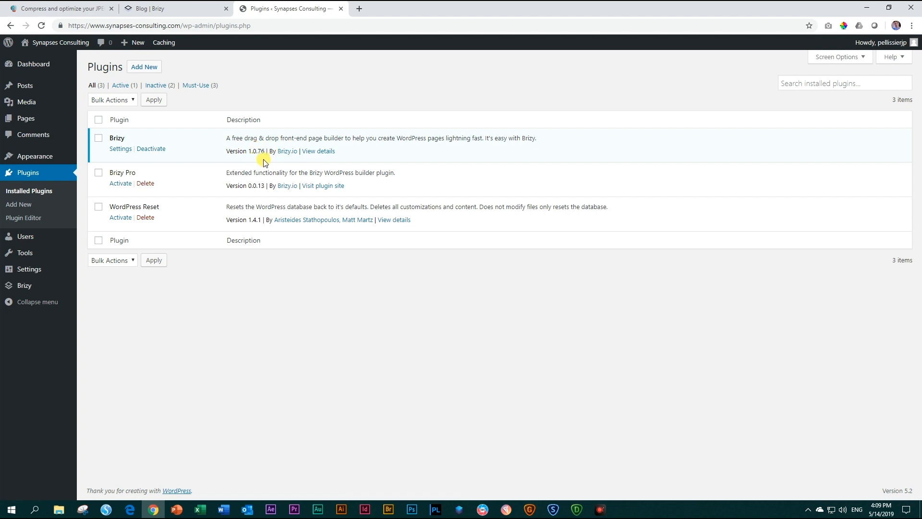
mouse_move(140, 173)
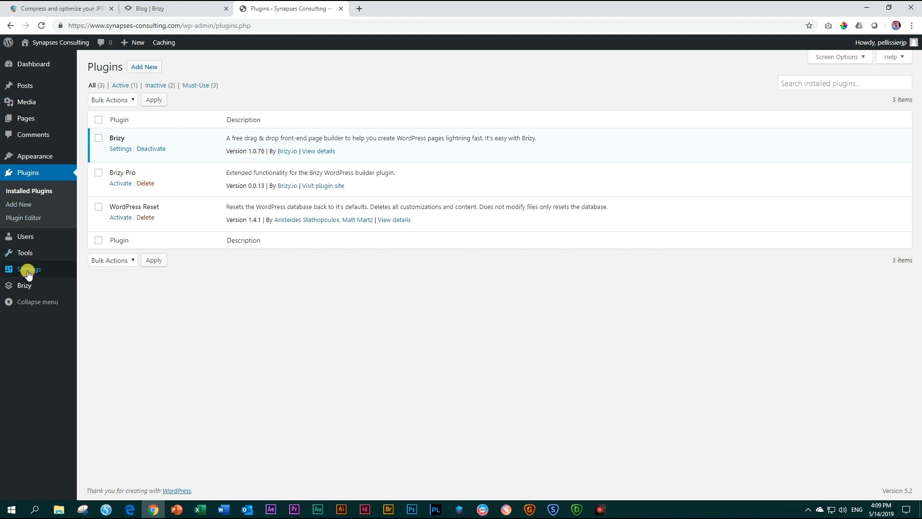
click(25, 285)
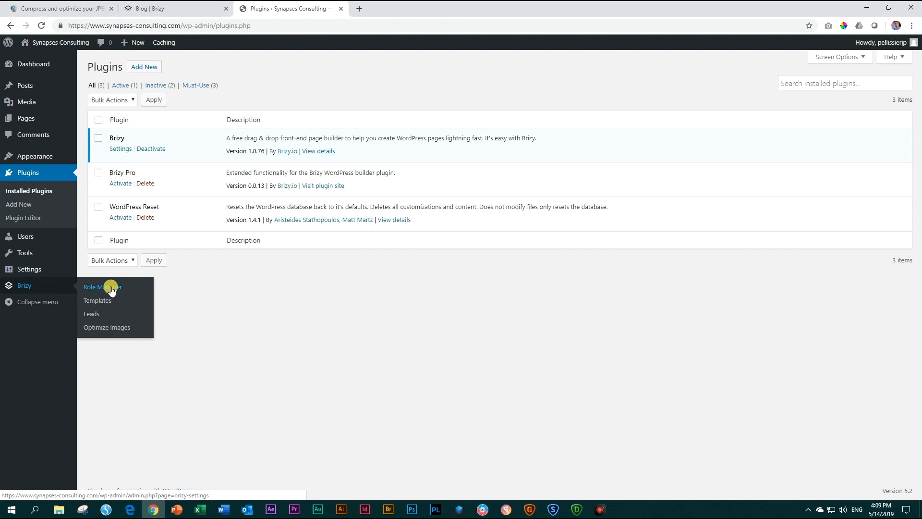
mouse_move(140, 327)
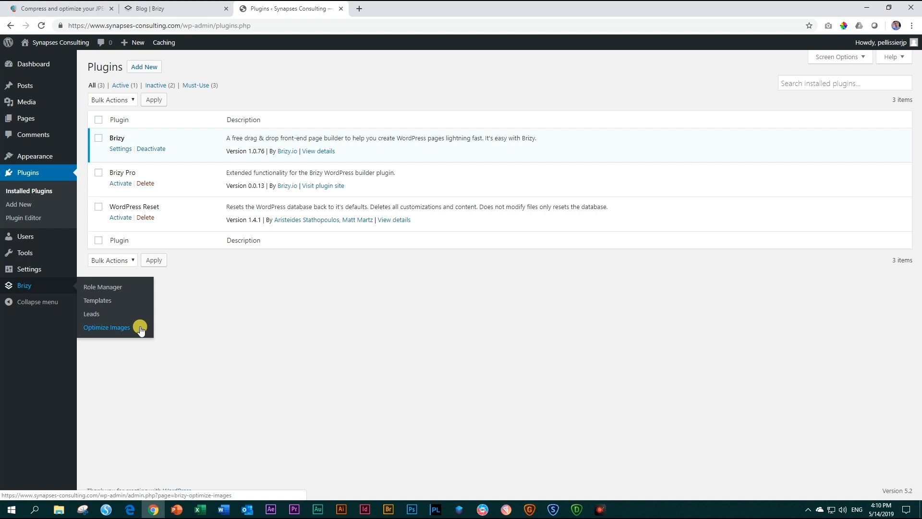
click(106, 327)
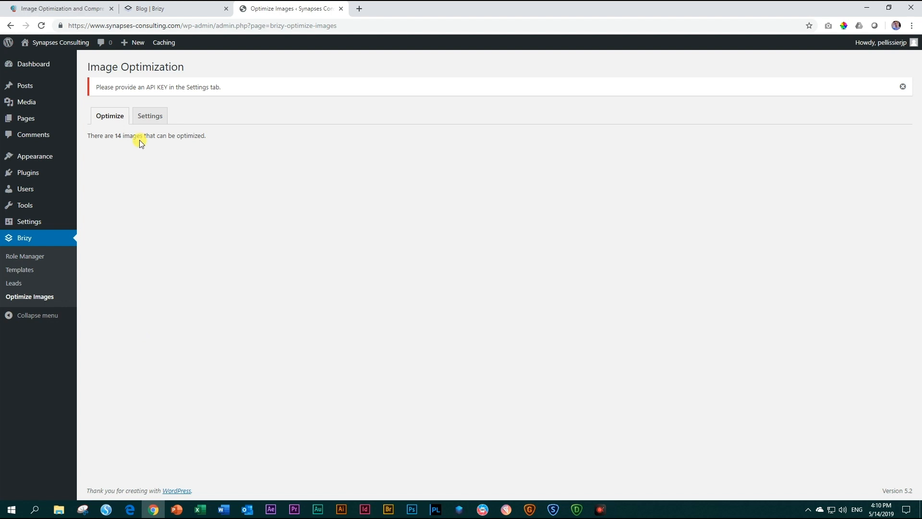
- Review ShortPixel's plans and pricing page on the ShortPixel website
click(58, 9)
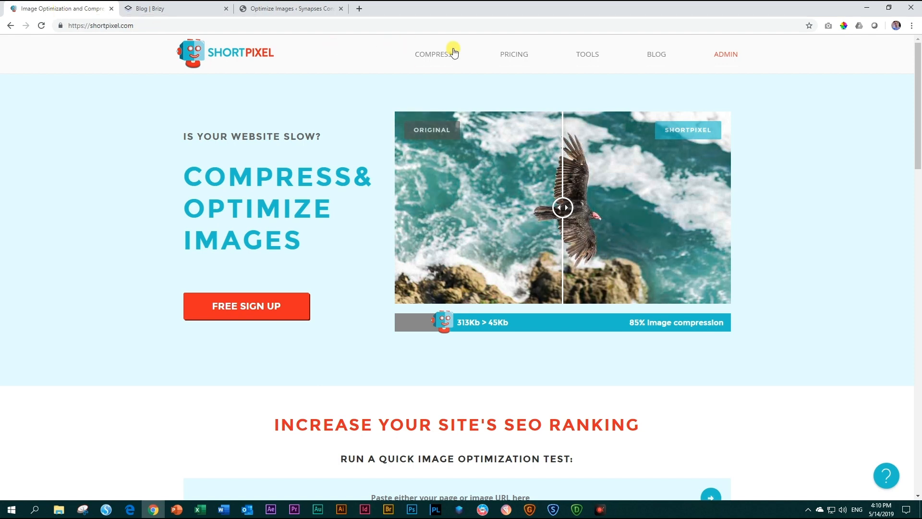
click(514, 54)
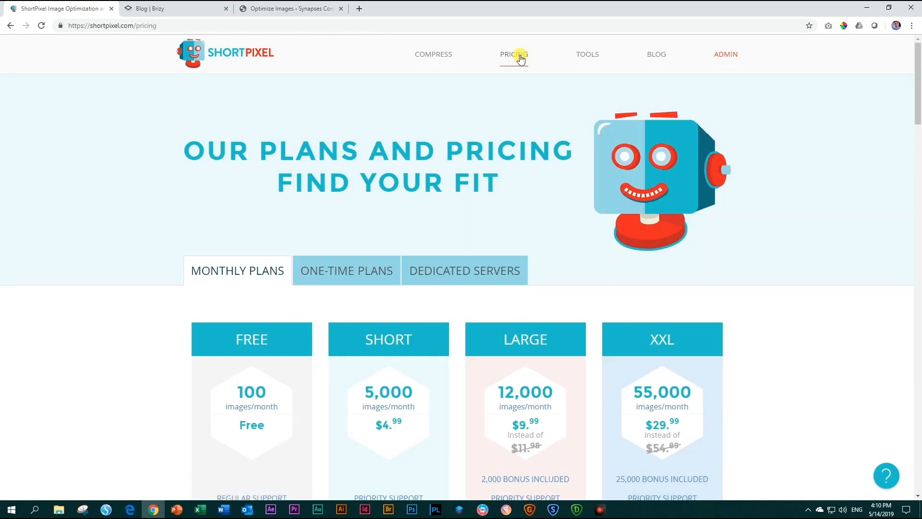
scroll(down, 3)
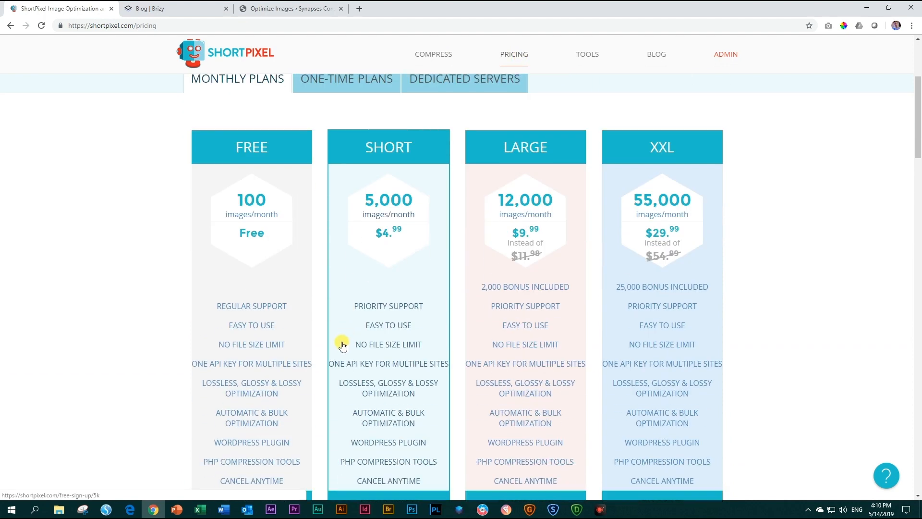
mouse_move(269, 238)
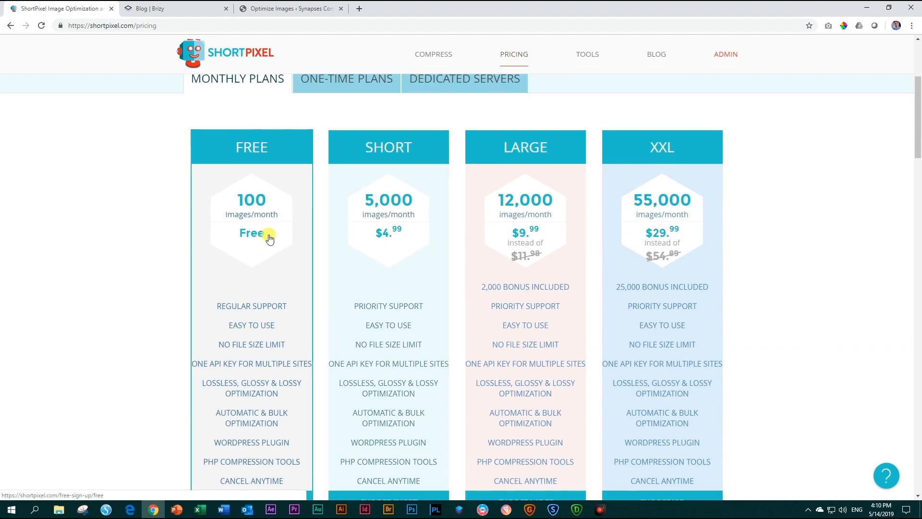
scroll(down, 3)
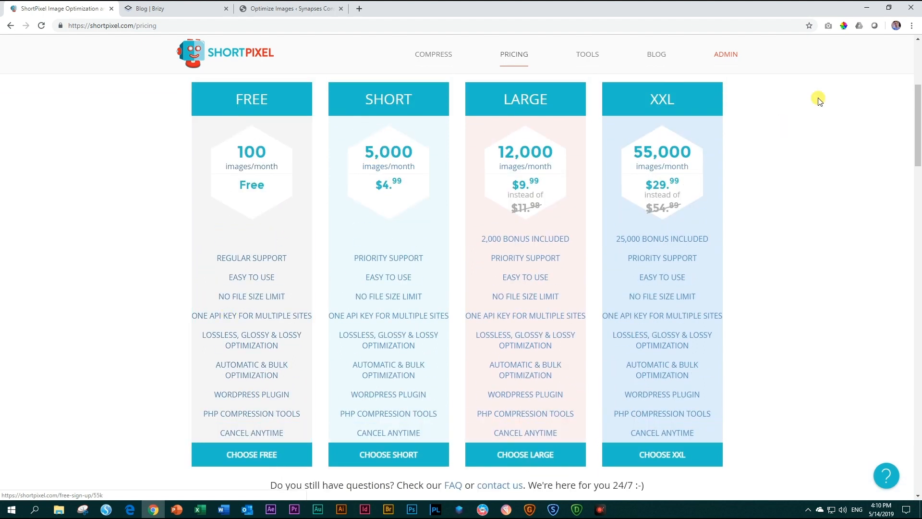
- Reveal the account's ShortPixel API key and copy it
click(726, 54)
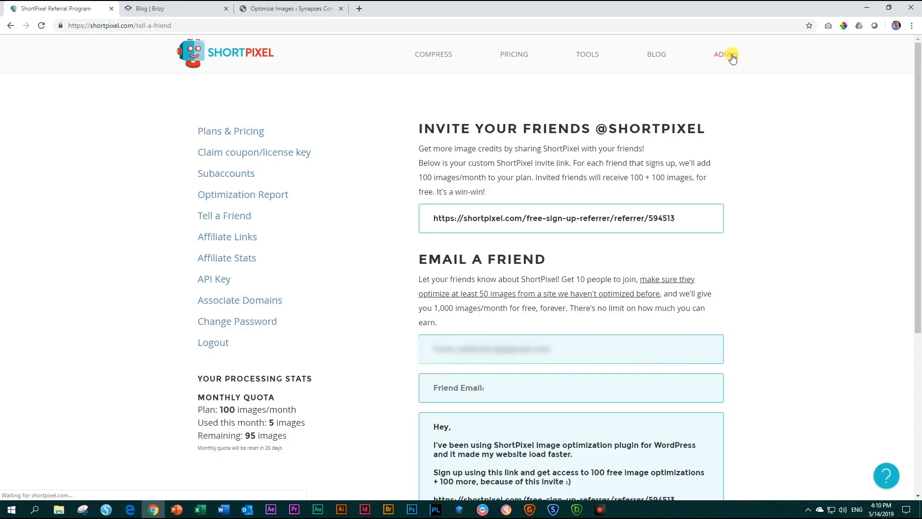
click(214, 278)
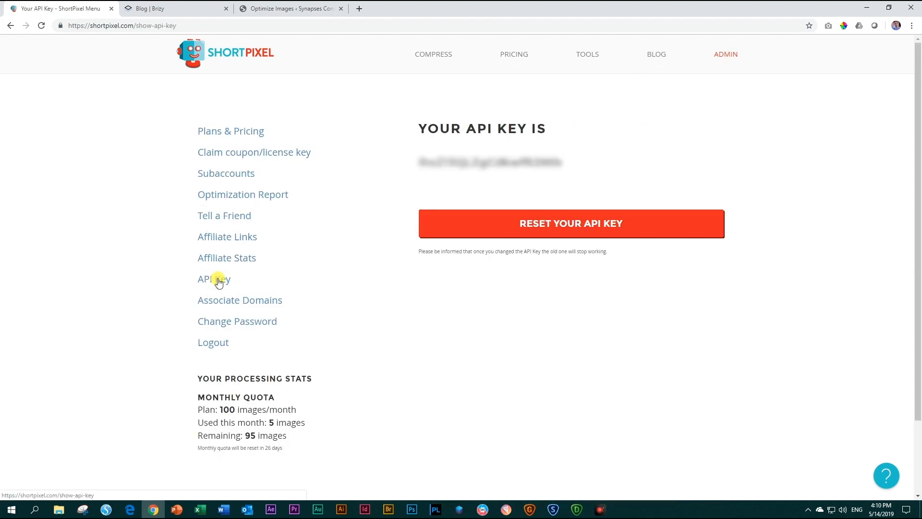
right_click(491, 162)
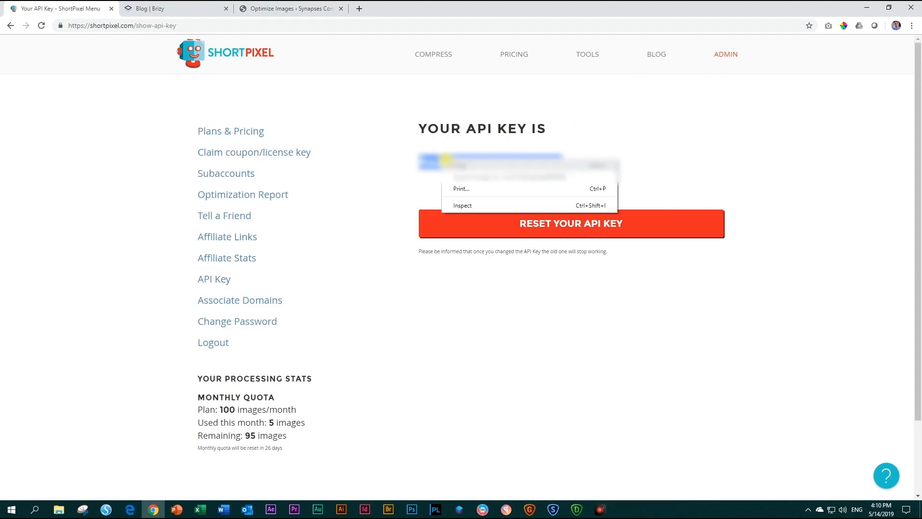
click(295, 8)
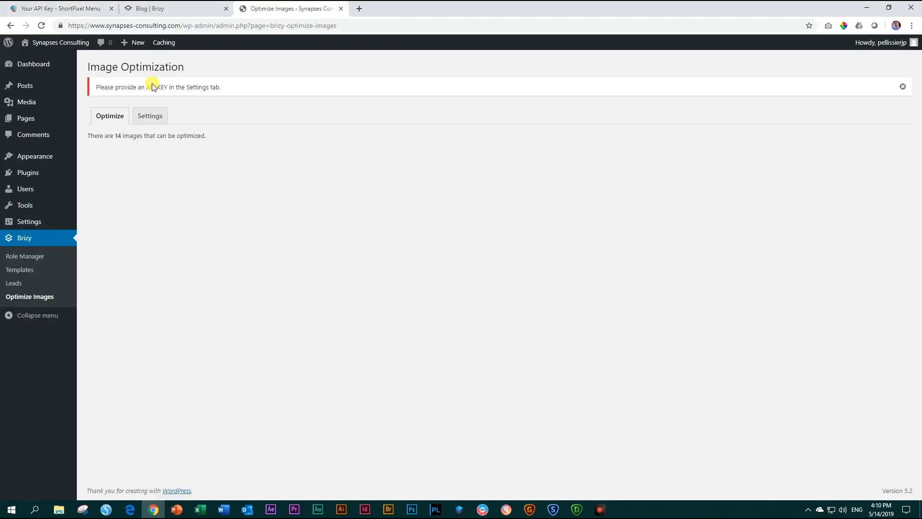
- Fill in the ShortPixel API key, choose Glossy compression and save the settings
click(149, 115)
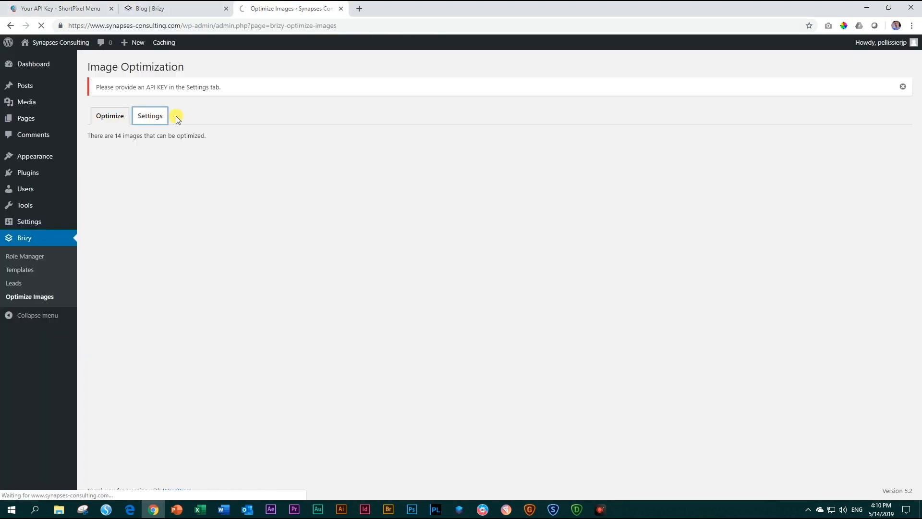
click(149, 116)
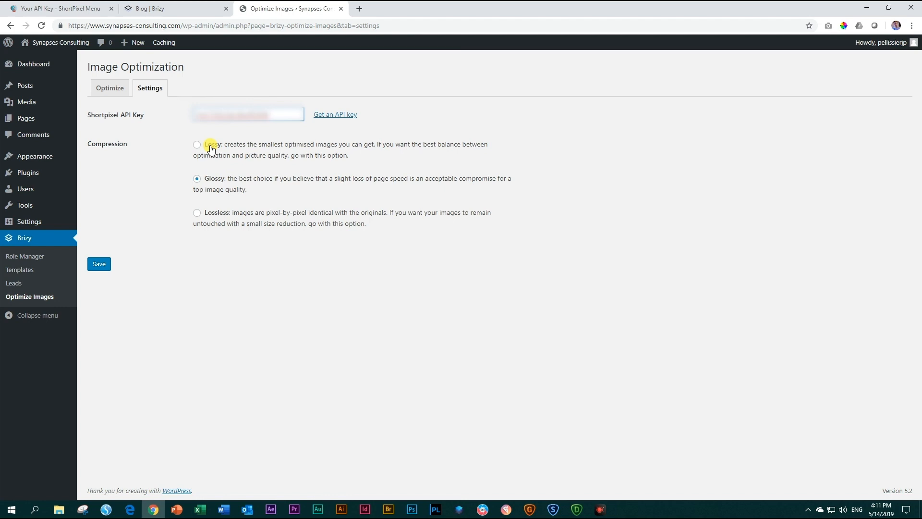
mouse_move(228, 217)
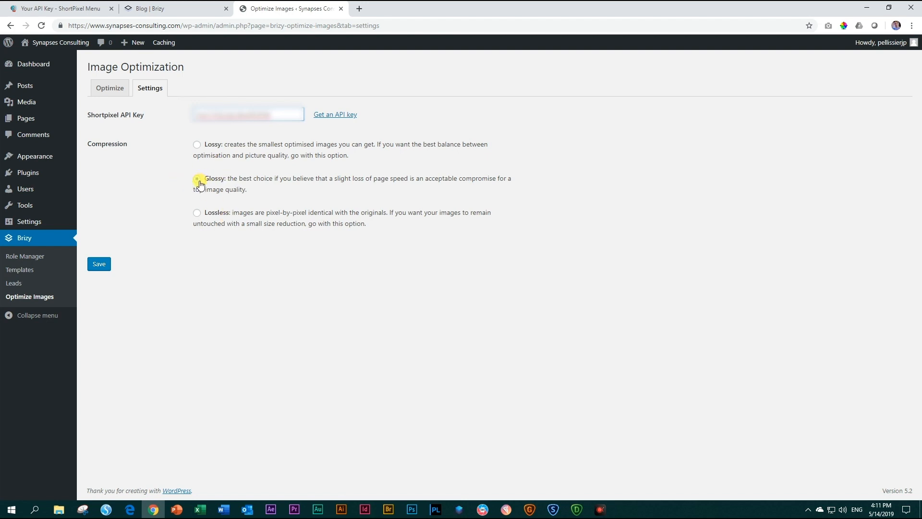
click(99, 263)
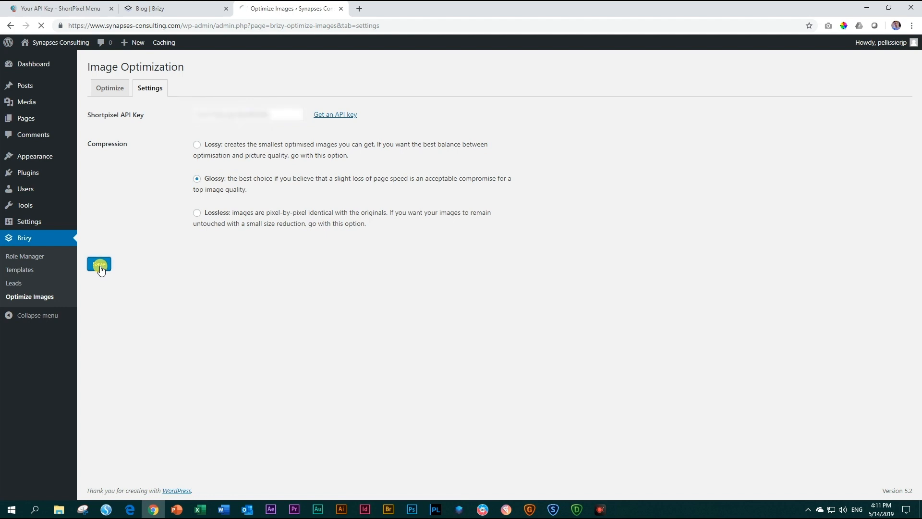
click(99, 265)
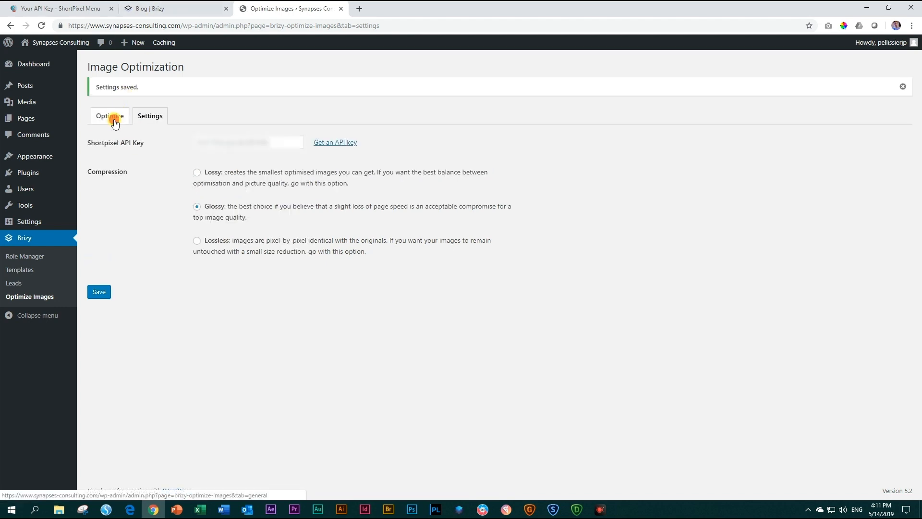
- Run Optimize images until the process reaches 14/14 with 0 failed
click(111, 115)
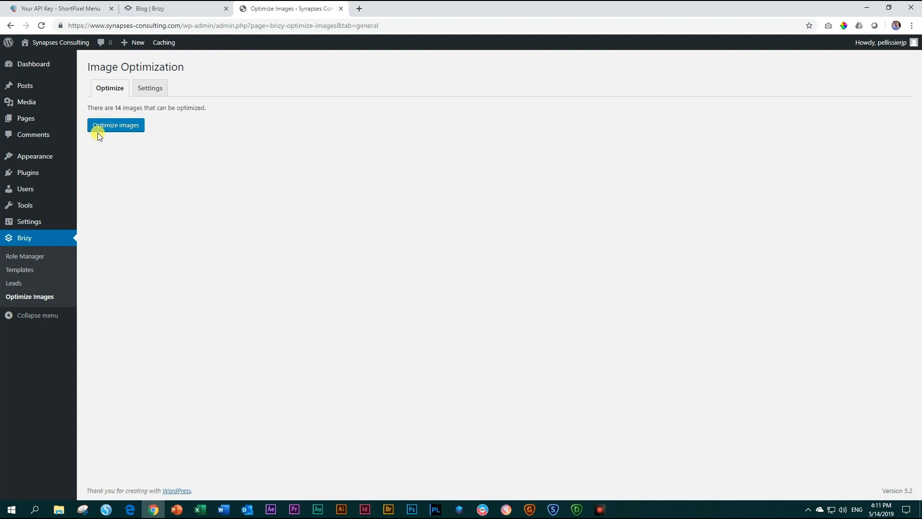
click(115, 125)
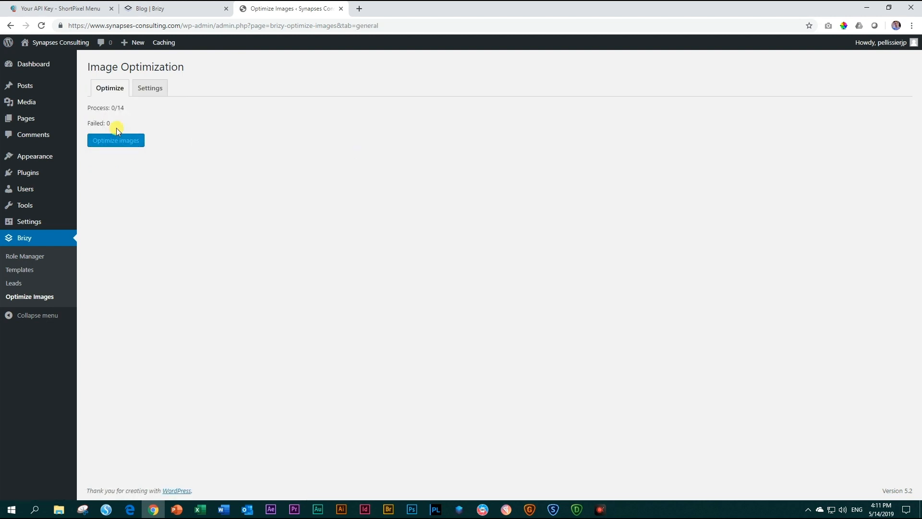
click(115, 141)
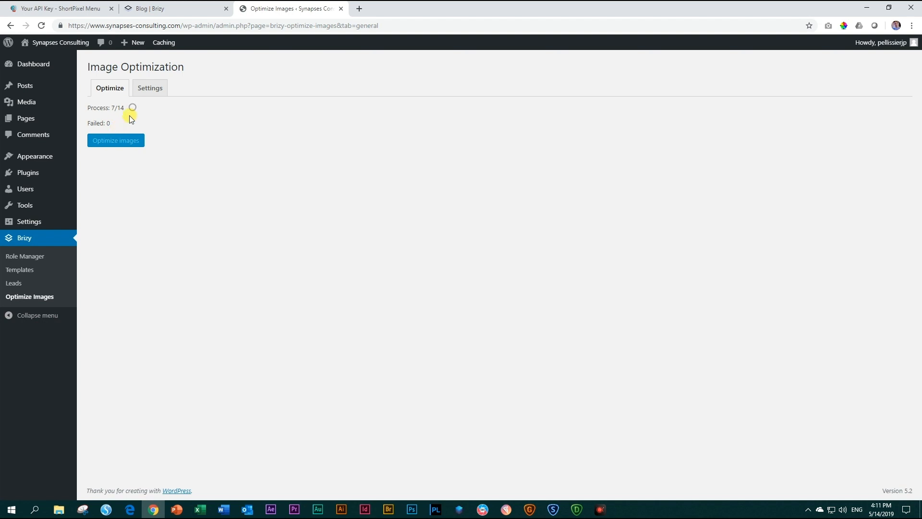
mouse_move(130, 124)
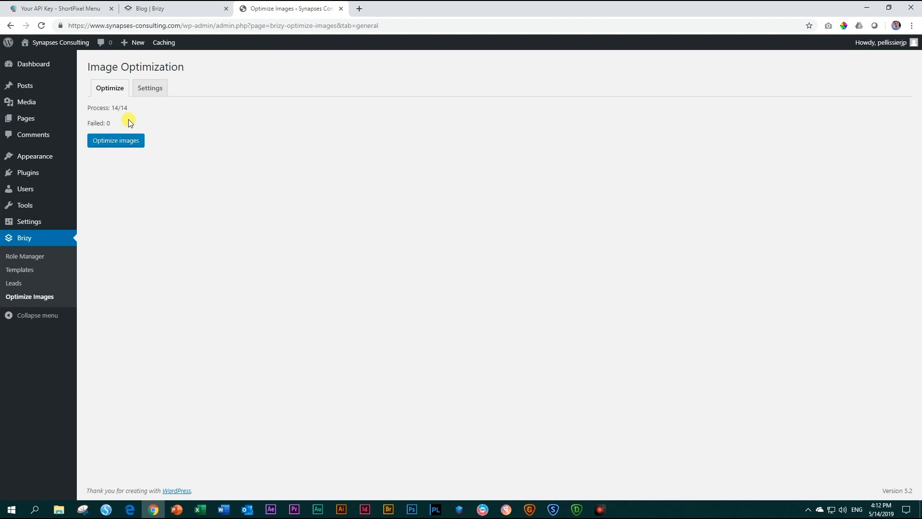
click(154, 8)
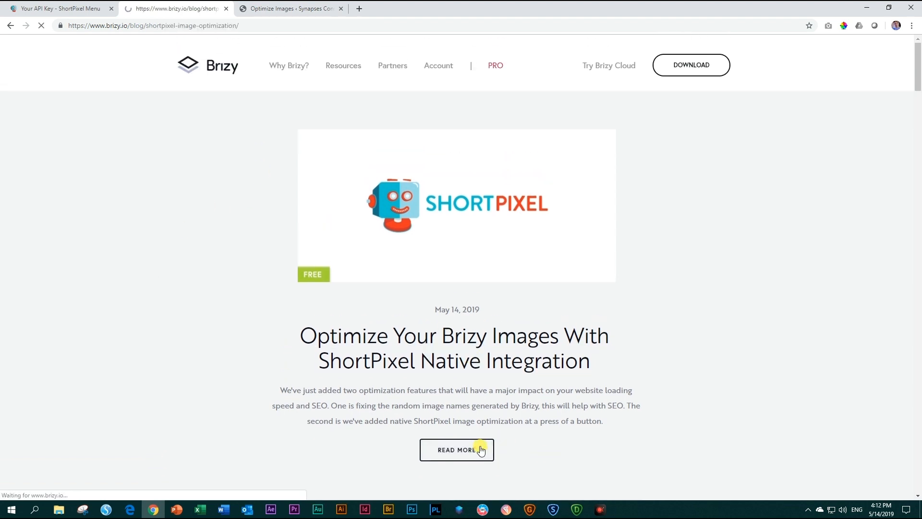
- Read the full 'Optimize Your Brizy Images With ShortPixel Native Integration' article
click(457, 449)
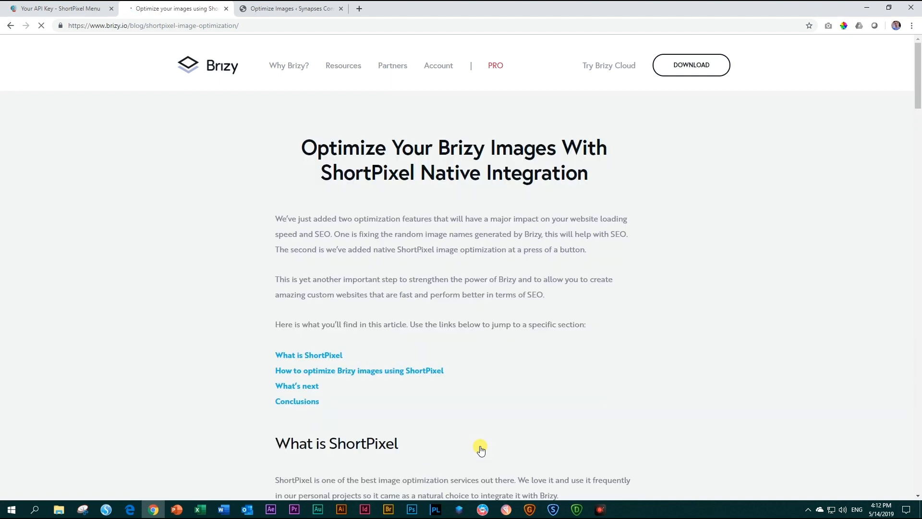
scroll(down, 3)
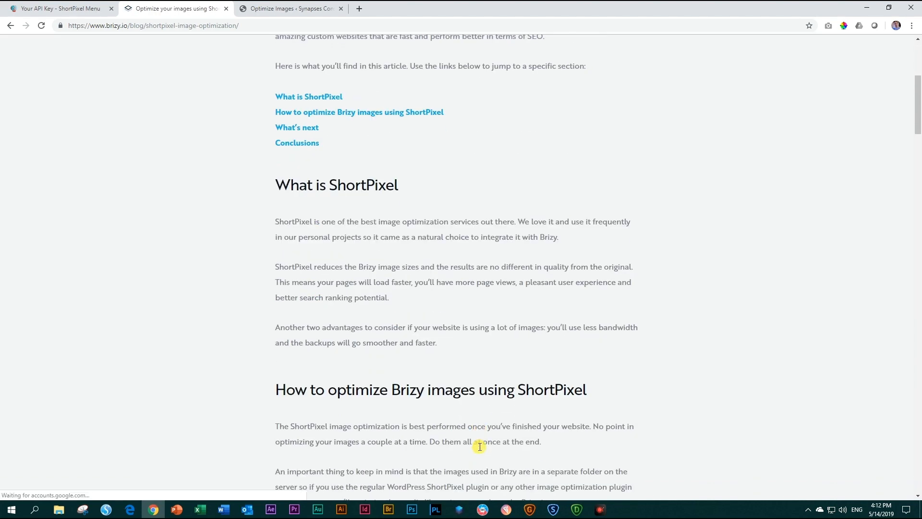